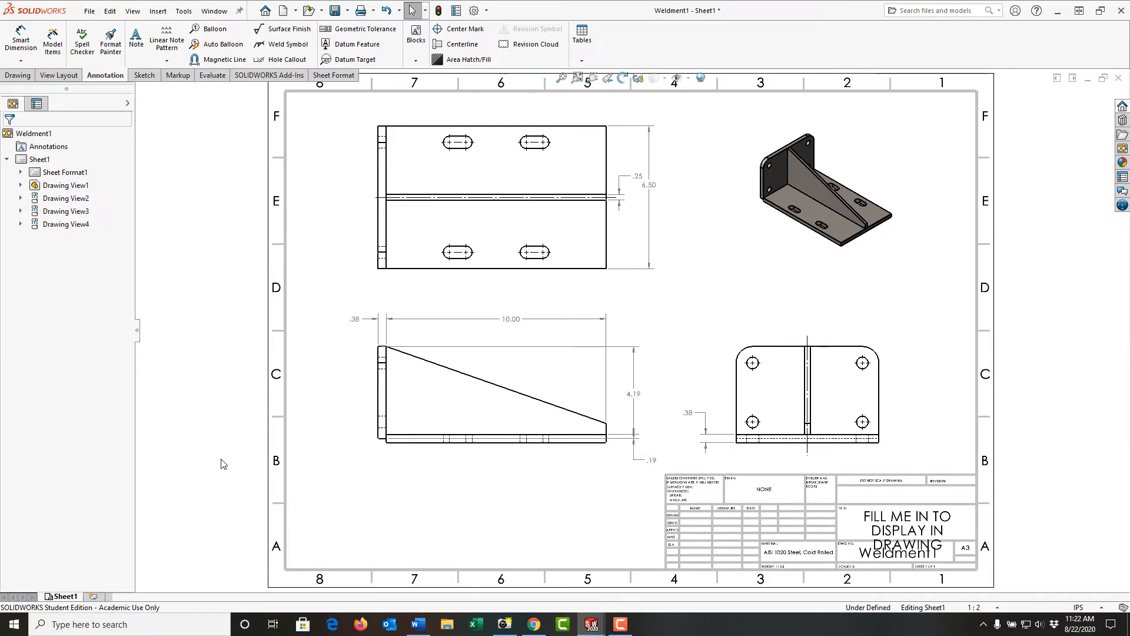
pyautogui.moveTo(291, 464)
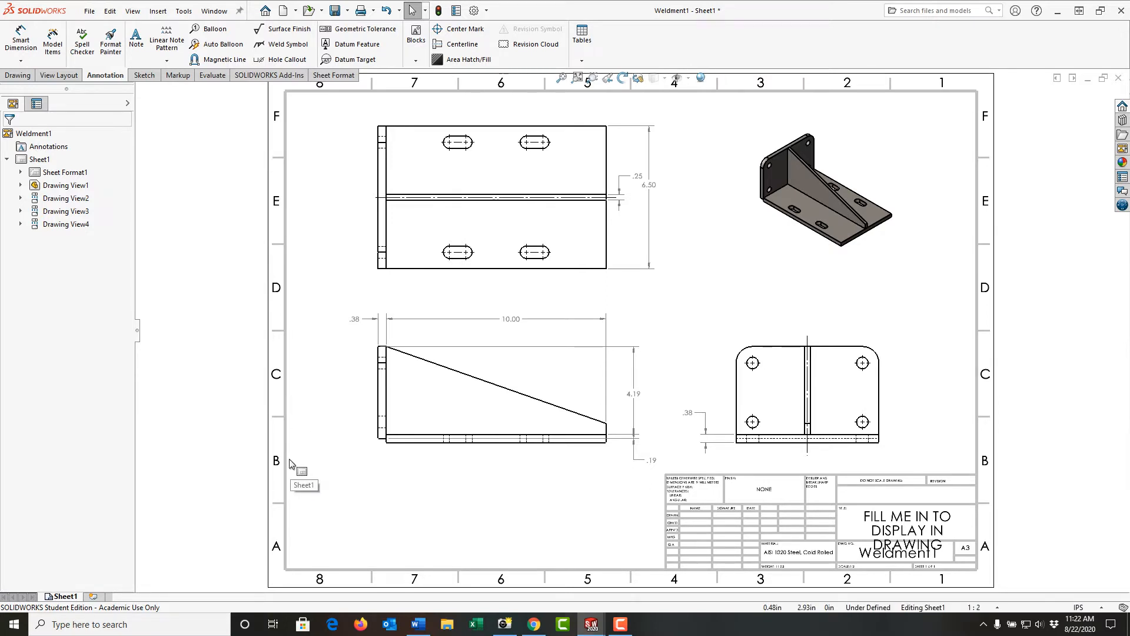
pyautogui.moveTo(124, 587)
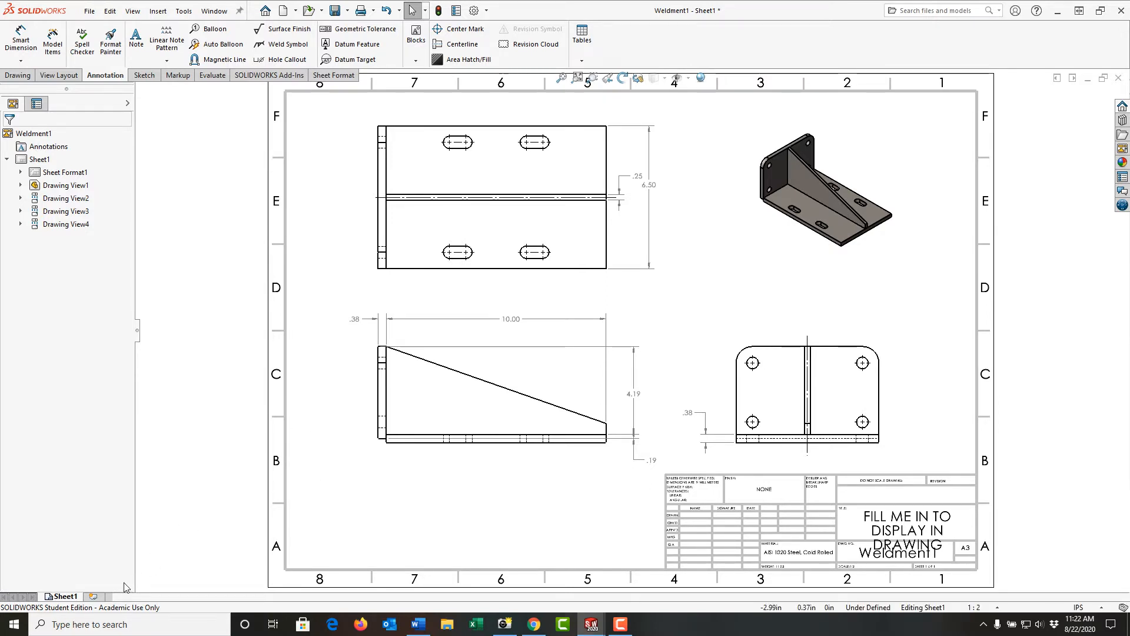
pyautogui.moveTo(92, 595)
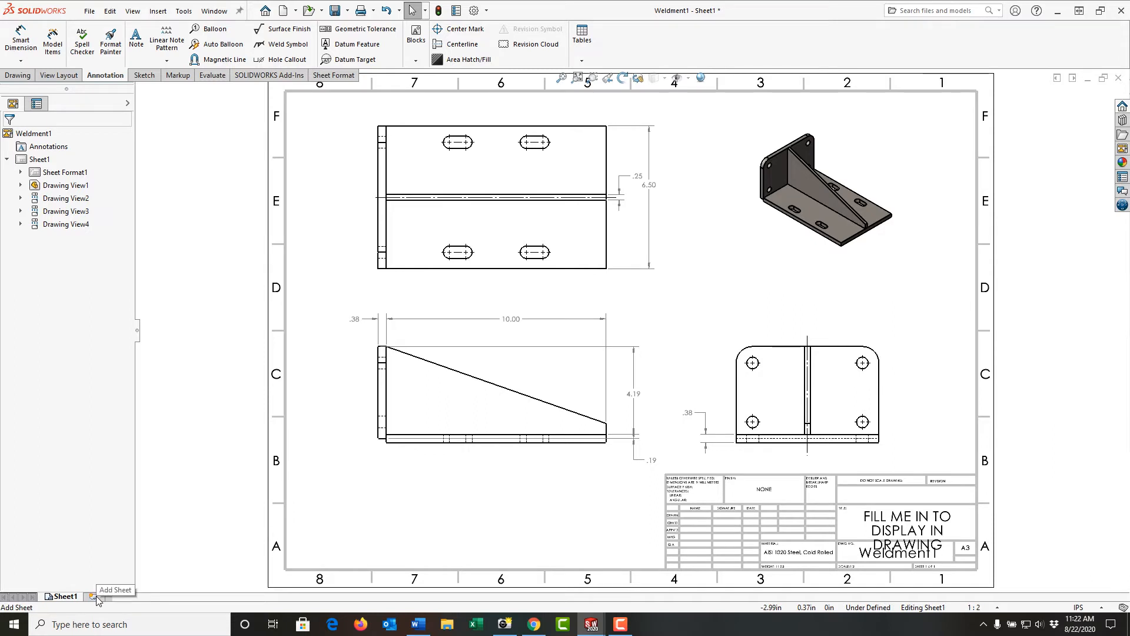
# Step: Add three blank sheets, Sheet6, Sheet7 and Sheet8, from the sheet tab and the Sheet7 tree node
pyautogui.click(92, 598)
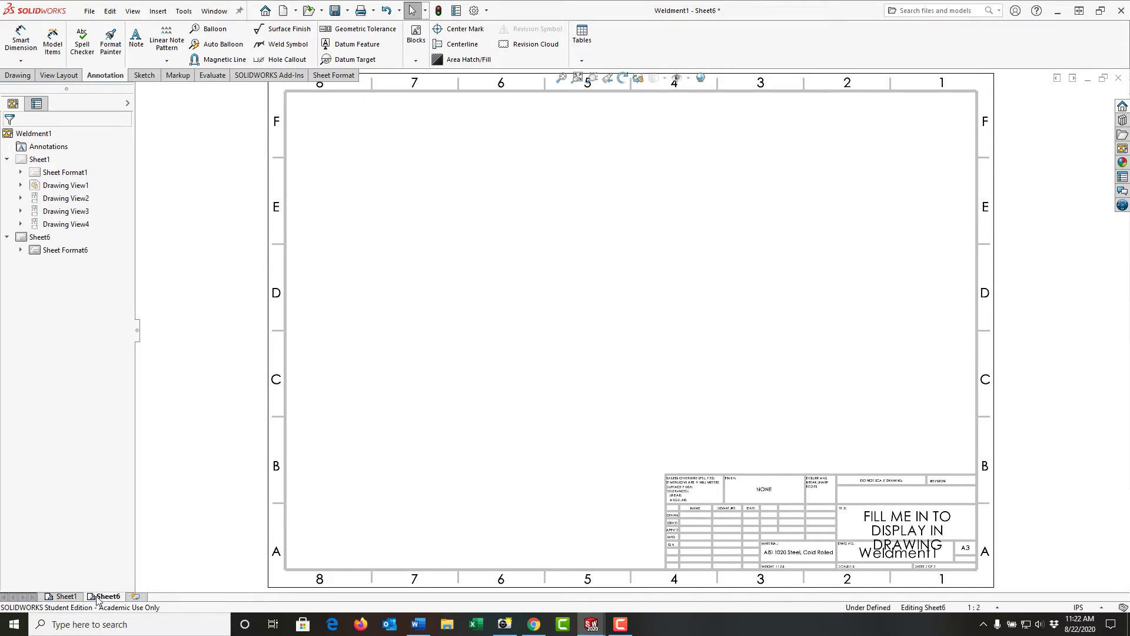
pyautogui.moveTo(146, 590)
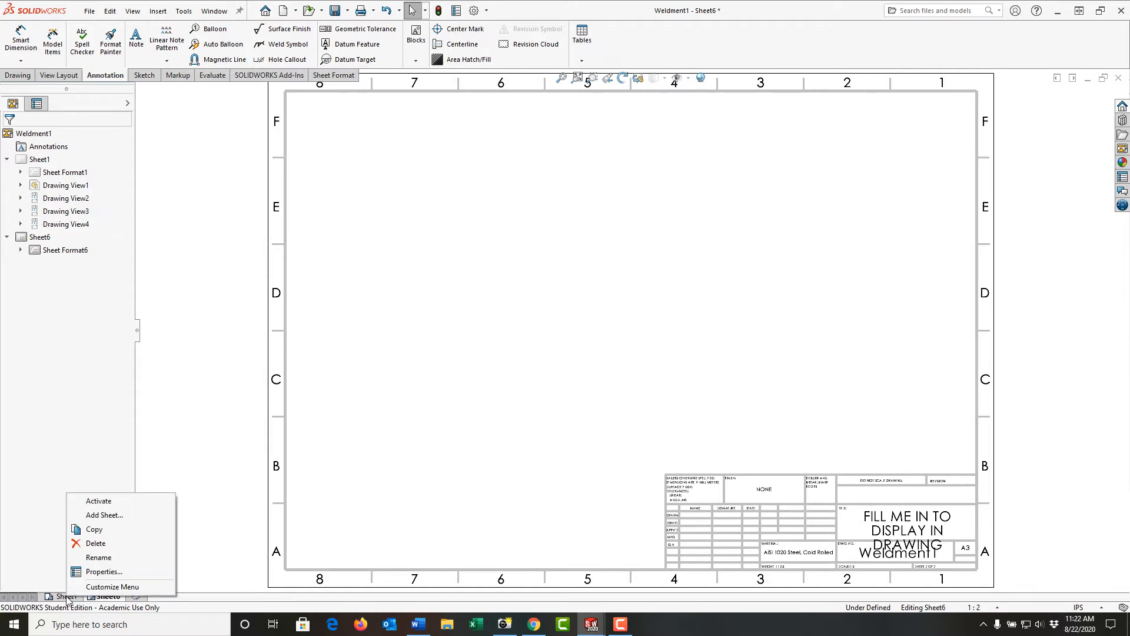
pyautogui.click(104, 514)
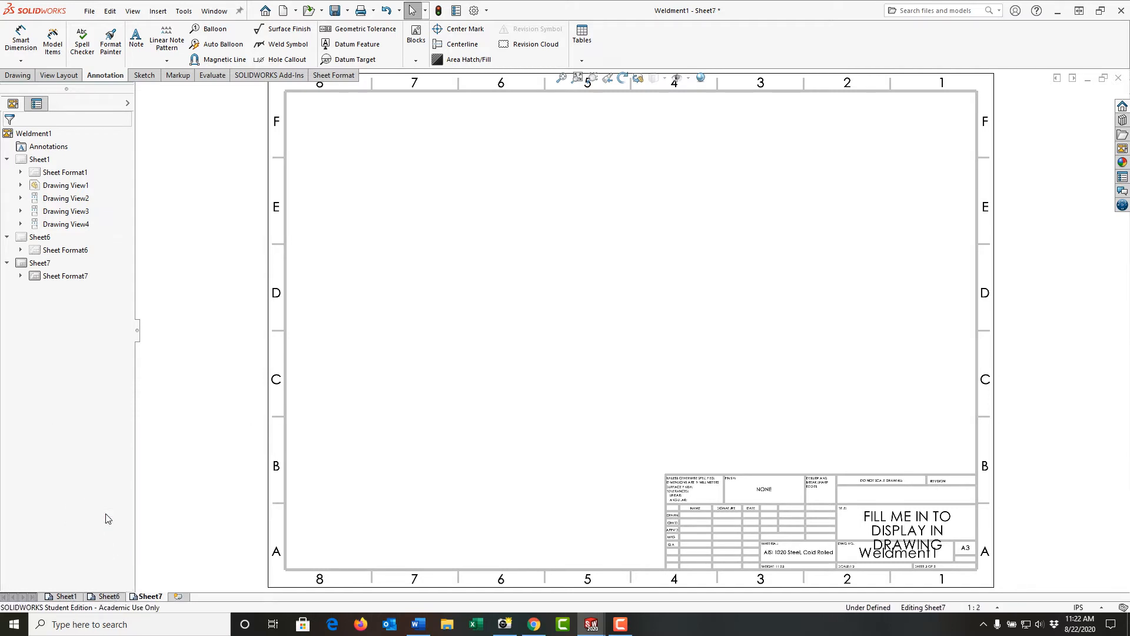
pyautogui.click(41, 263)
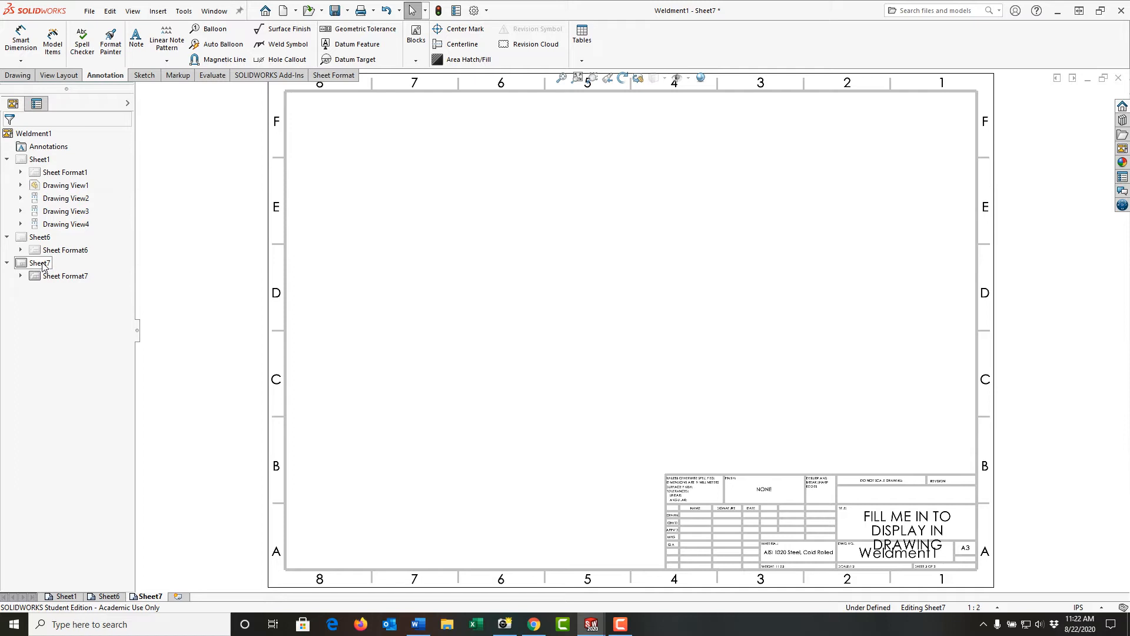
pyautogui.rightClick(39, 263)
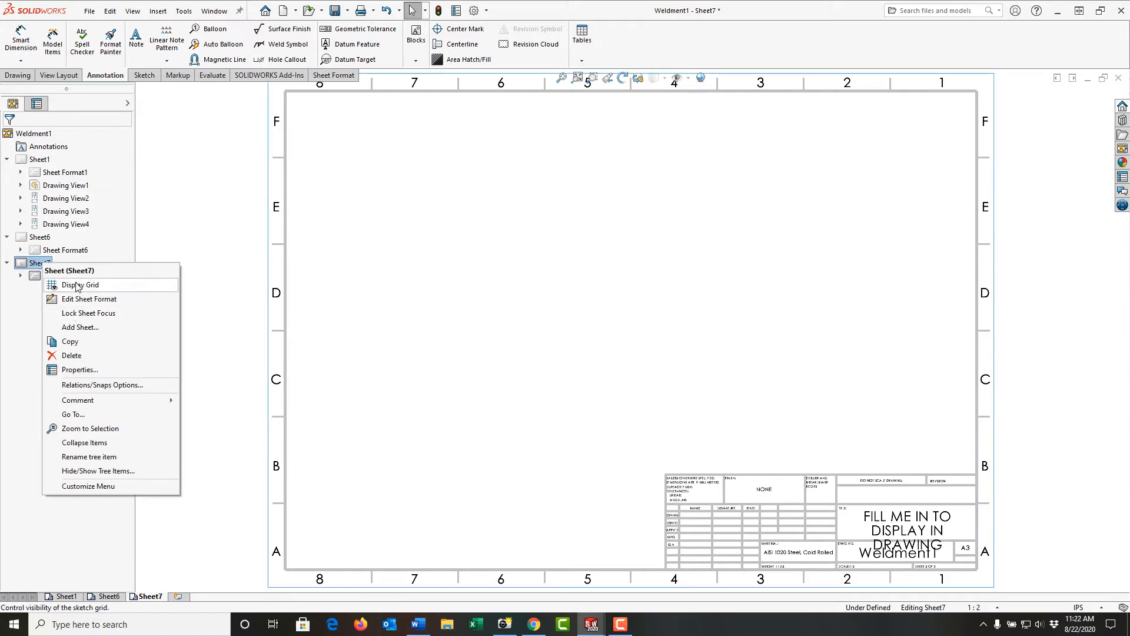
pyautogui.moveTo(92, 329)
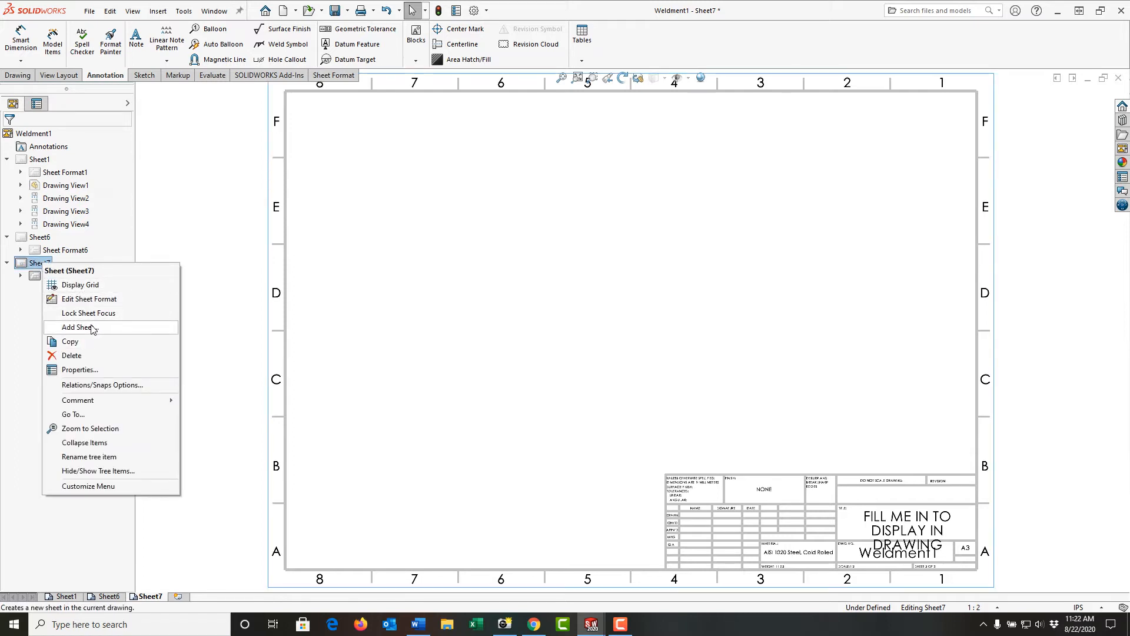
pyautogui.click(76, 327)
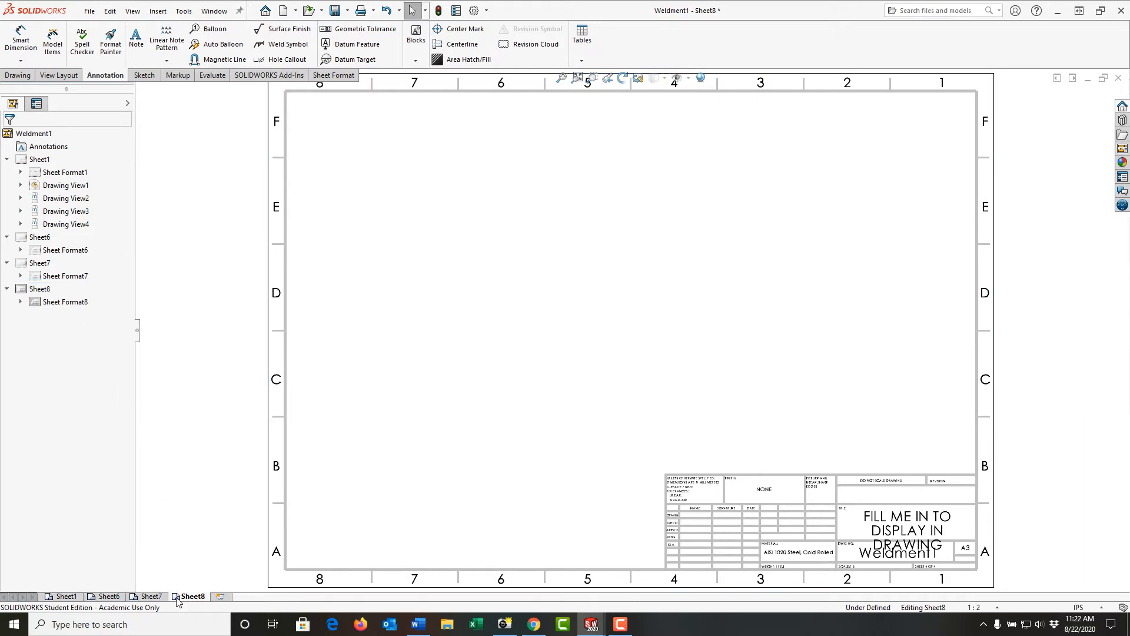
pyautogui.moveTo(66, 599)
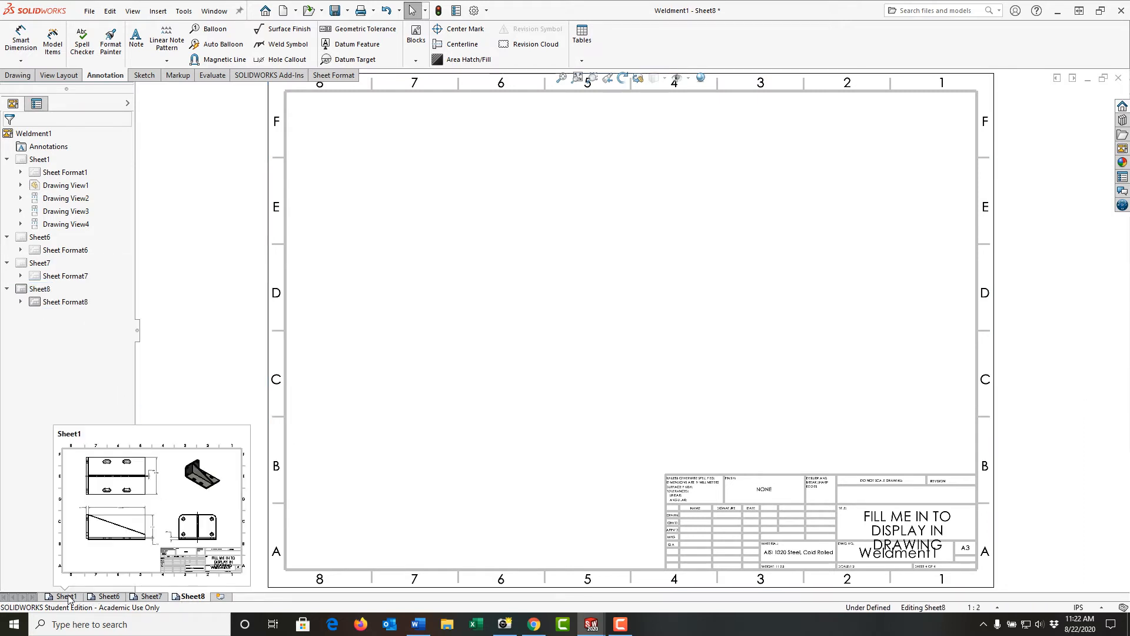
# Step: Drag Sheet1 after Sheet6 so the order reads Sheet6, Sheet1, Sheet7, Sheet8
pyautogui.click(66, 595)
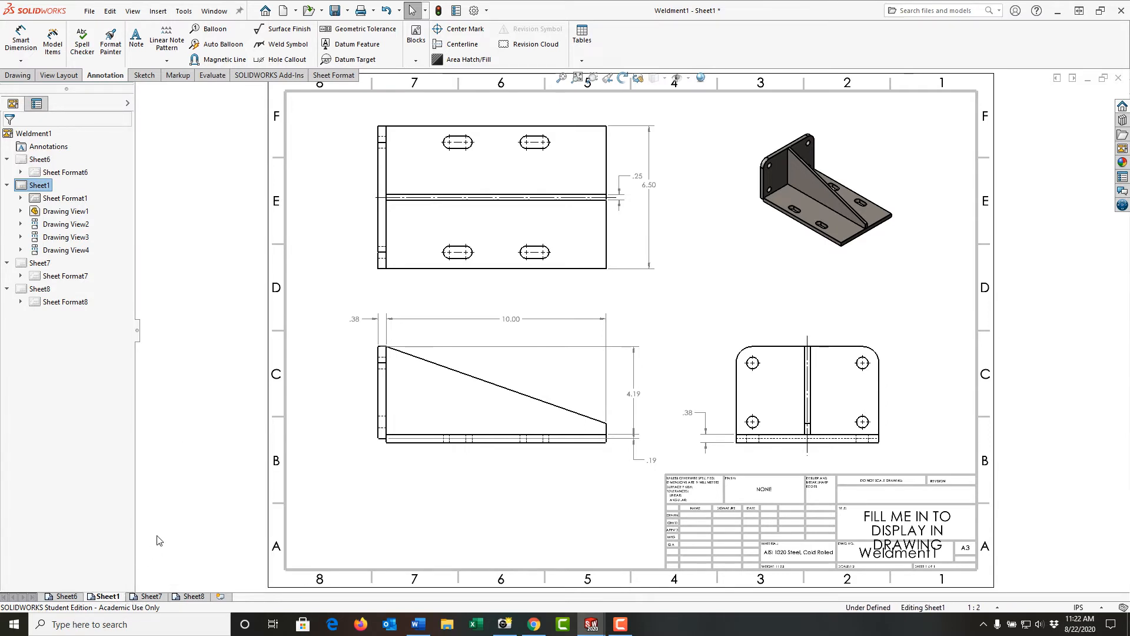
pyautogui.moveTo(78, 592)
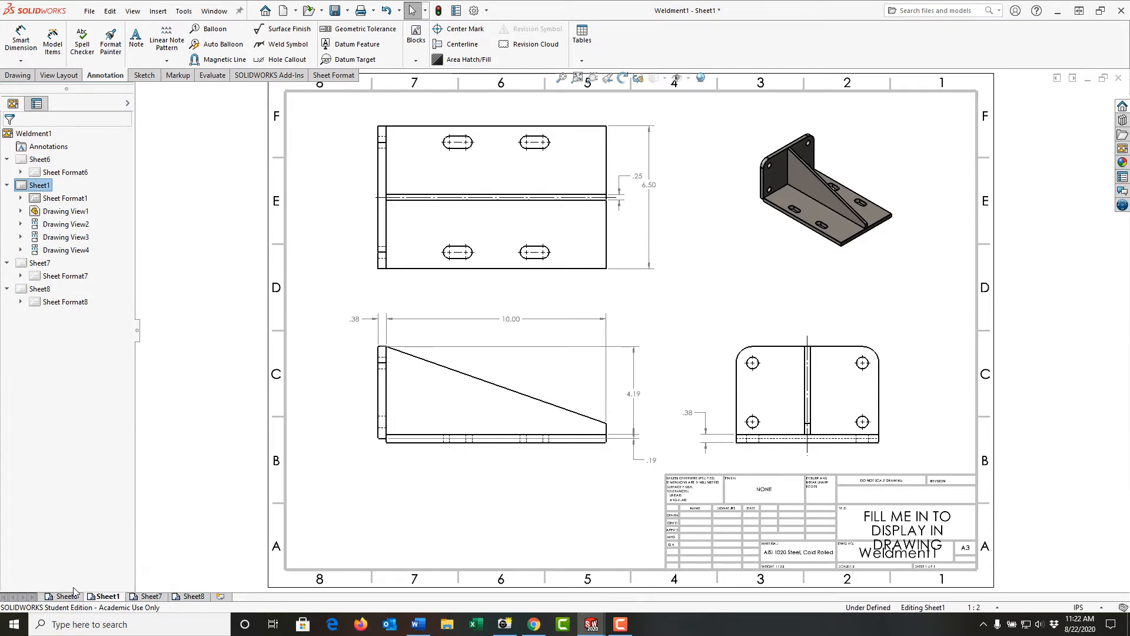
# Step: Delete Sheet6 and confirm, leaving Sheet1, Sheet7 and Sheet8
pyautogui.rightClick(107, 596)
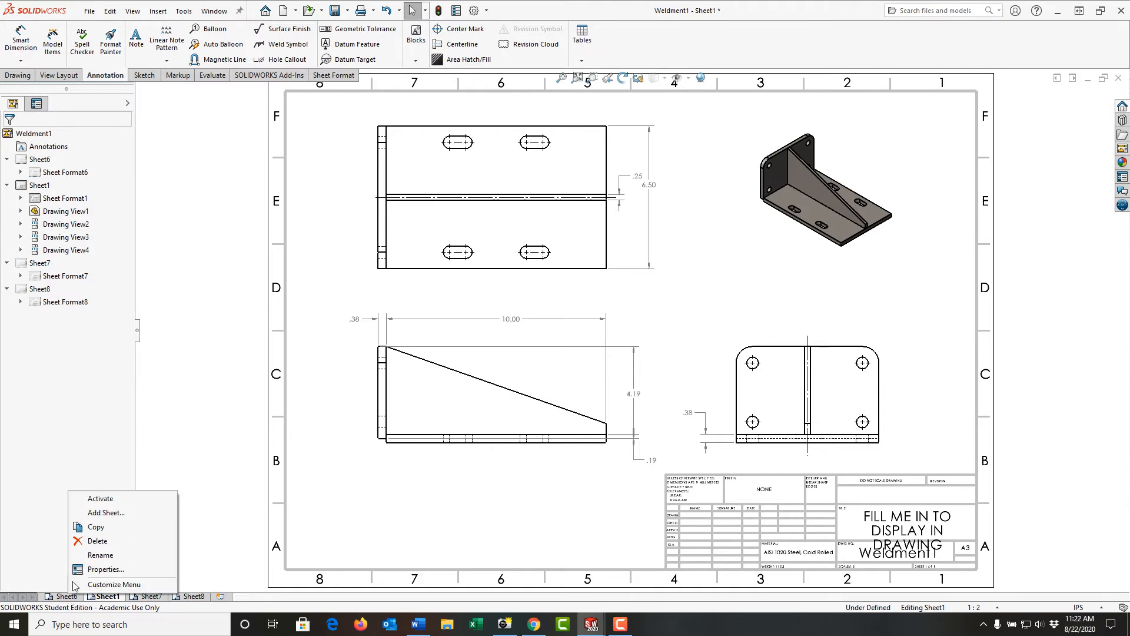
pyautogui.click(98, 541)
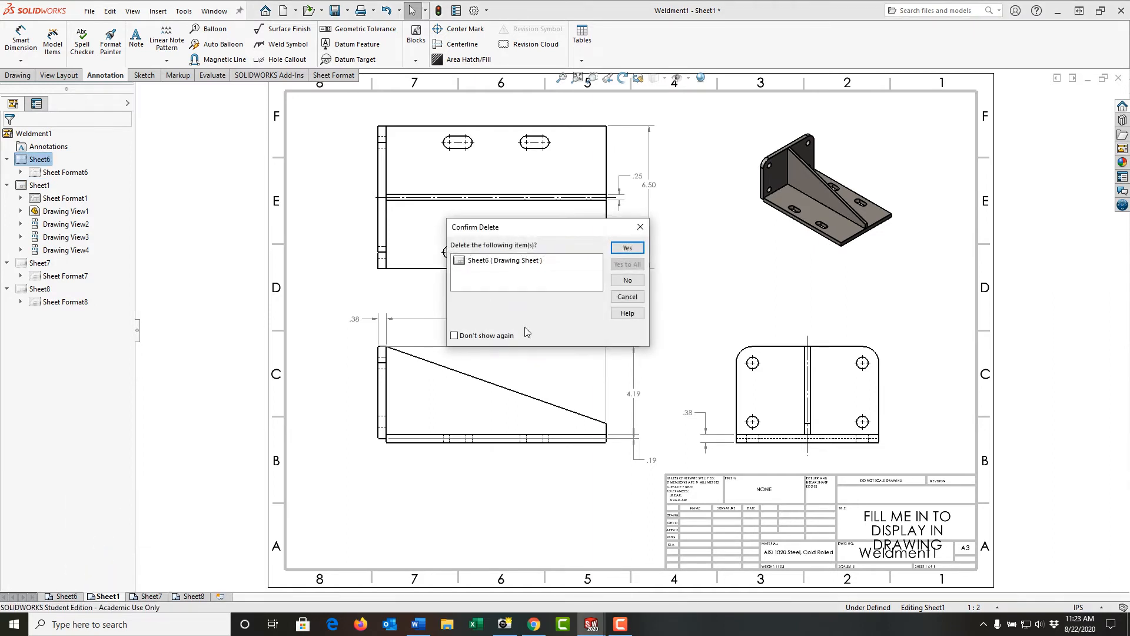
pyautogui.click(625, 248)
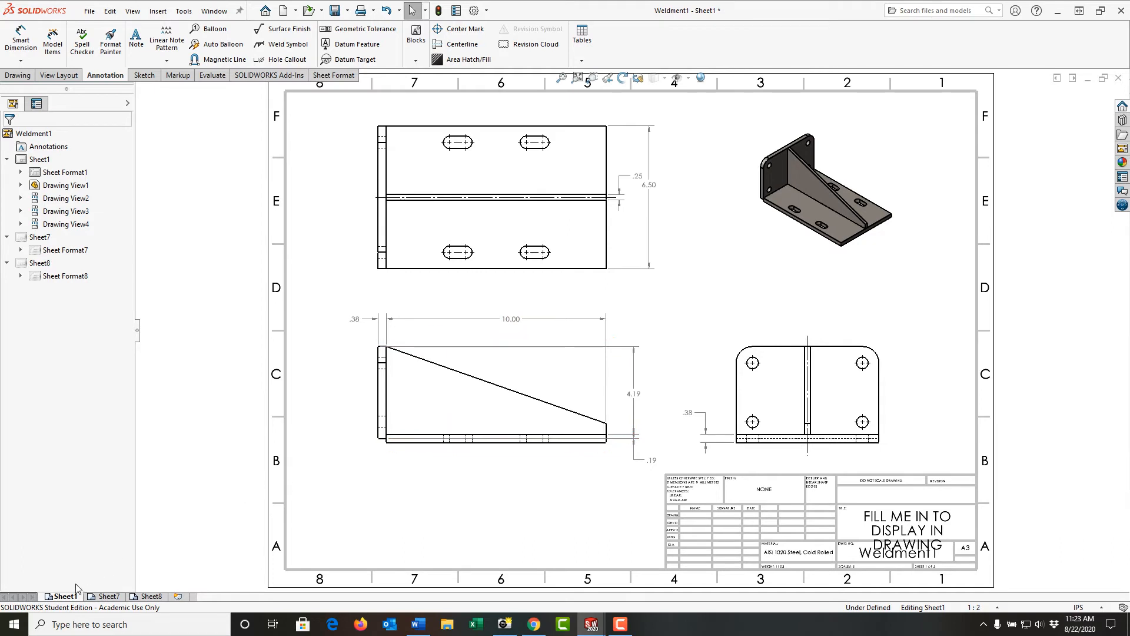
# Step: Copy Sheet1 and paste it, reaching the Insert Paste placement choice
pyautogui.rightClick(64, 596)
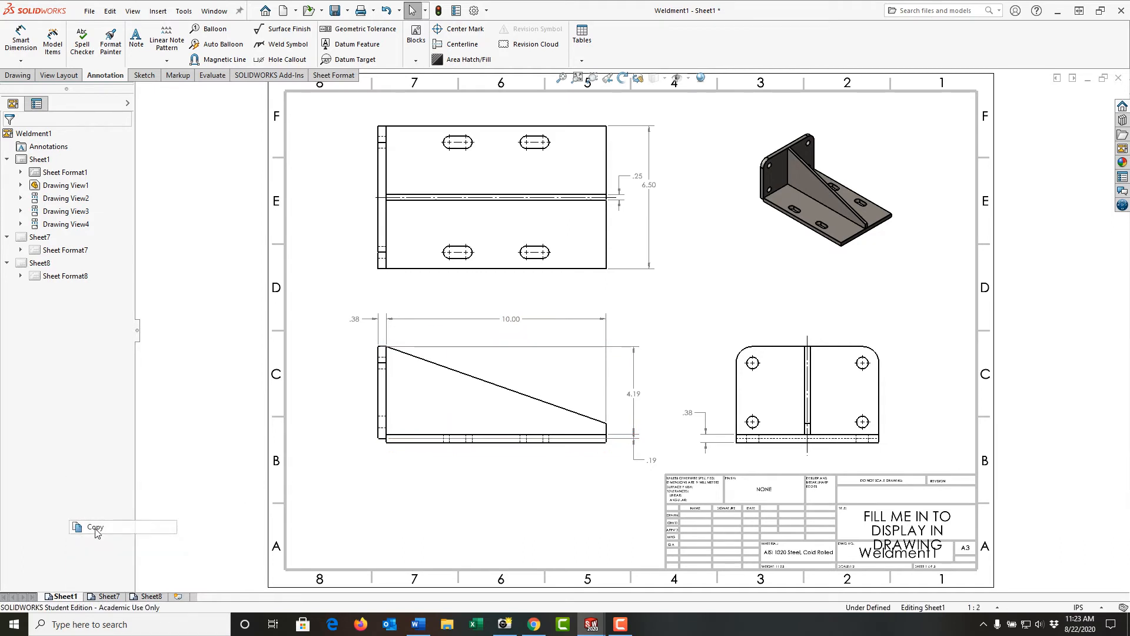
pyautogui.click(66, 596)
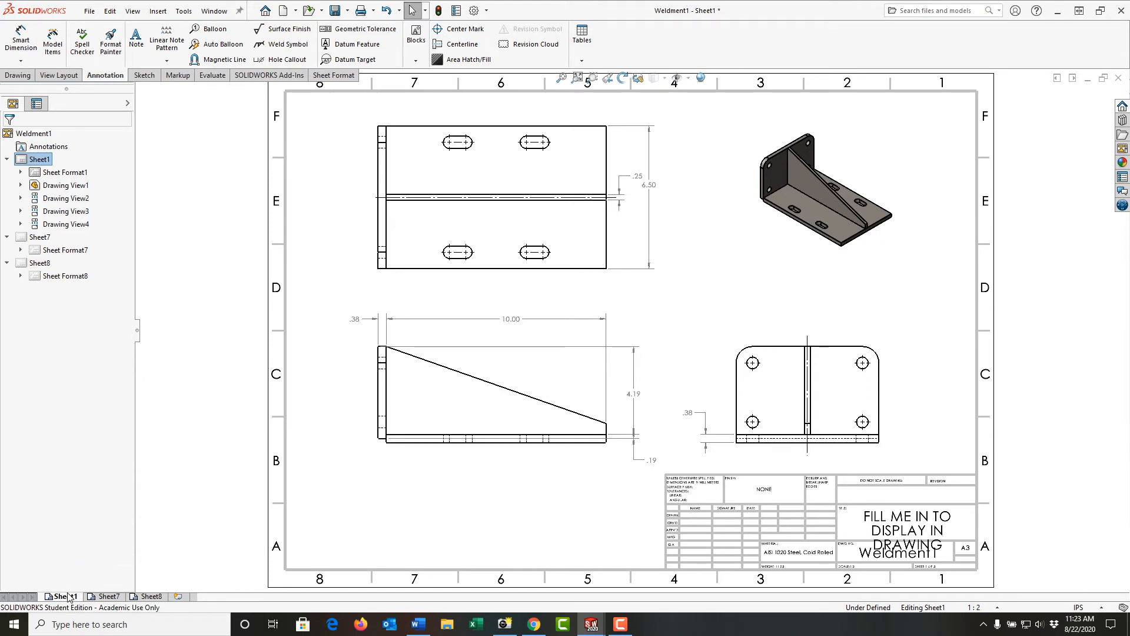
pyautogui.rightClick(63, 596)
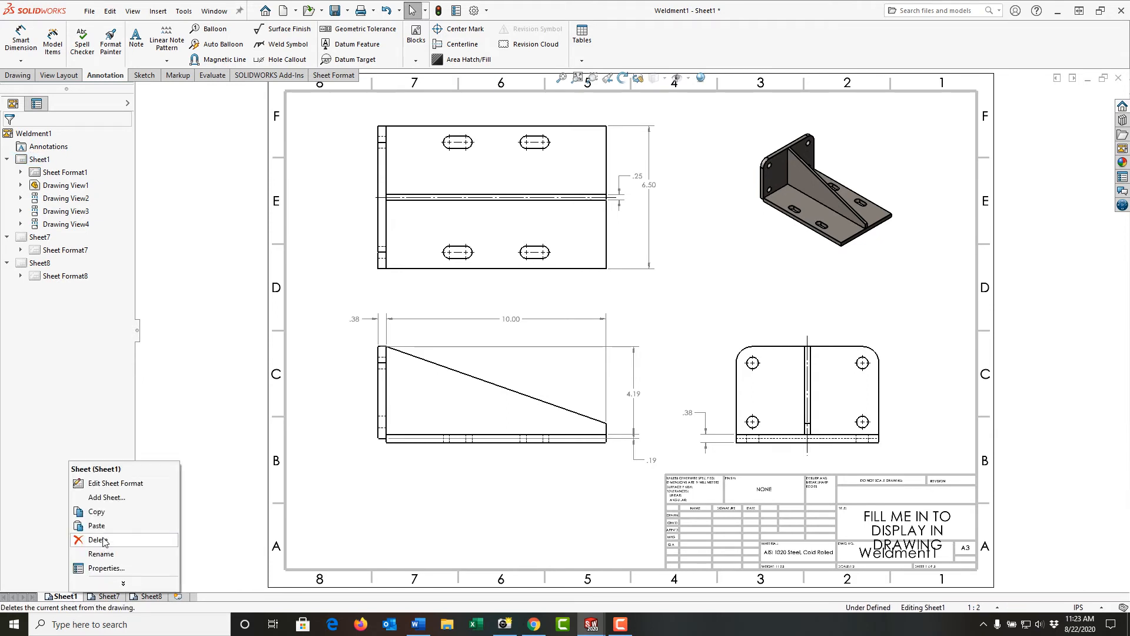
pyautogui.click(95, 525)
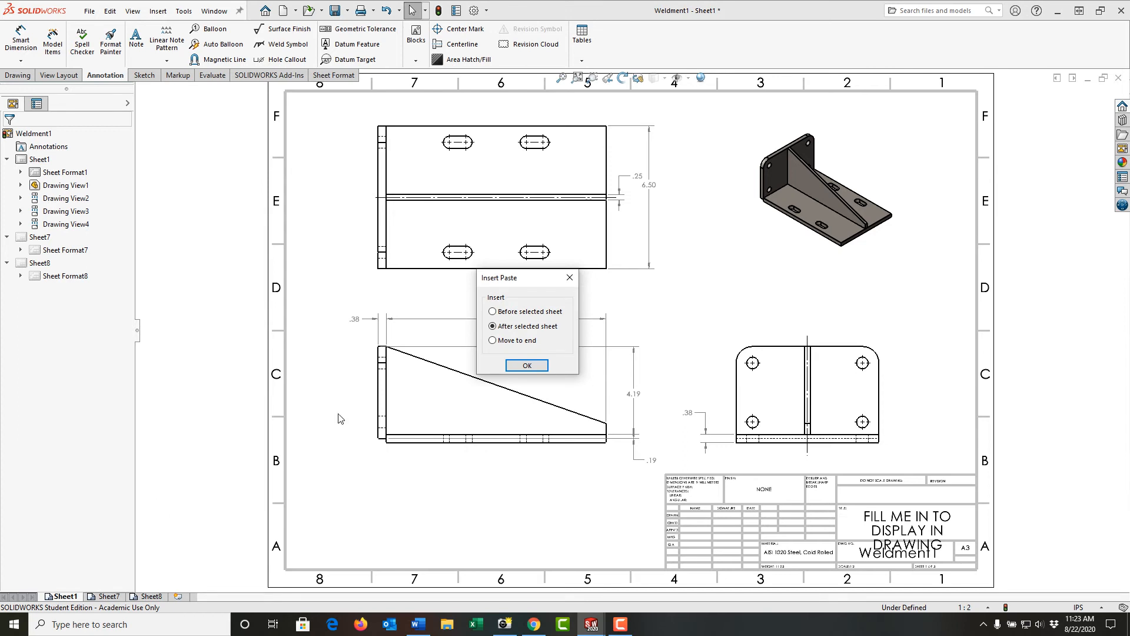
pyautogui.moveTo(528, 346)
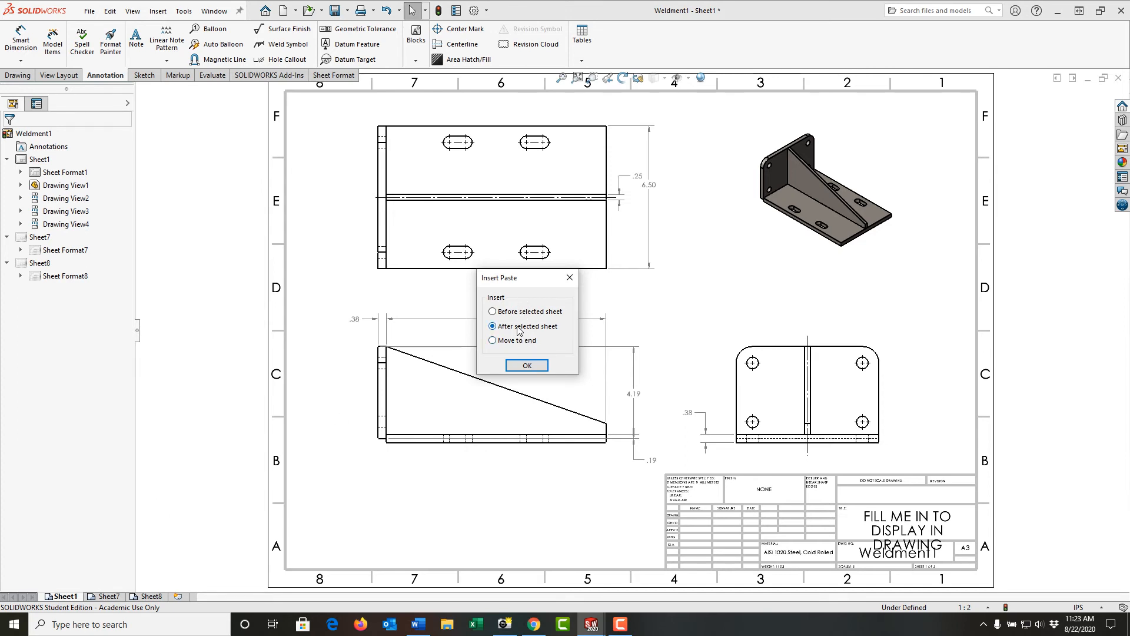
pyautogui.moveTo(521, 316)
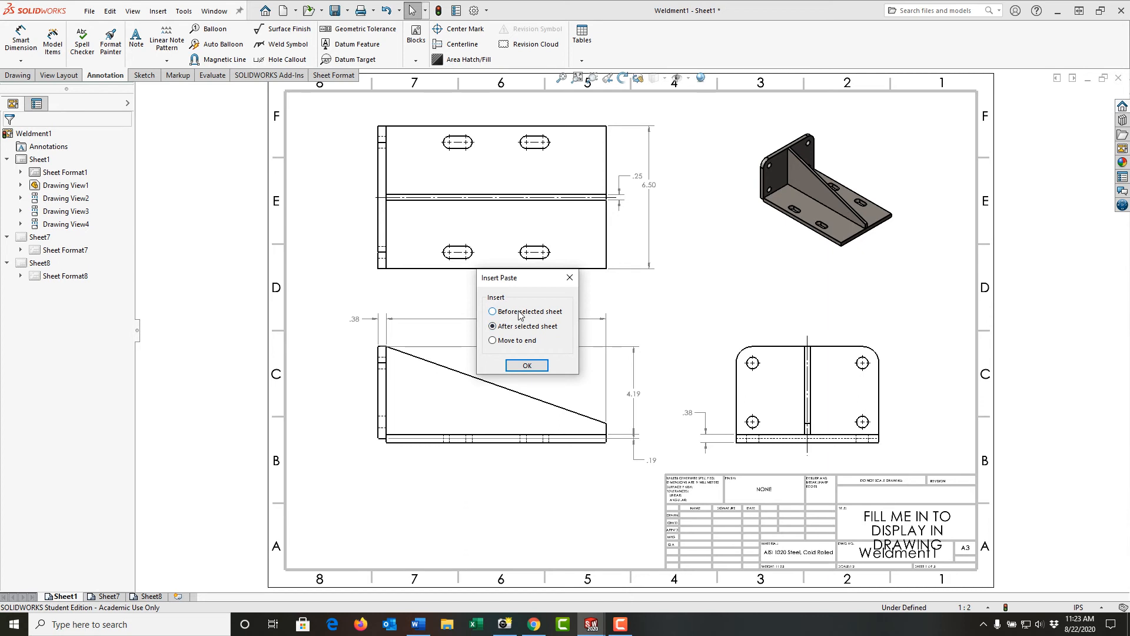
# Step: Insert the pasted copy with Move to end, creating Sheet1(2) after Sheet8, and view it
pyautogui.click(492, 340)
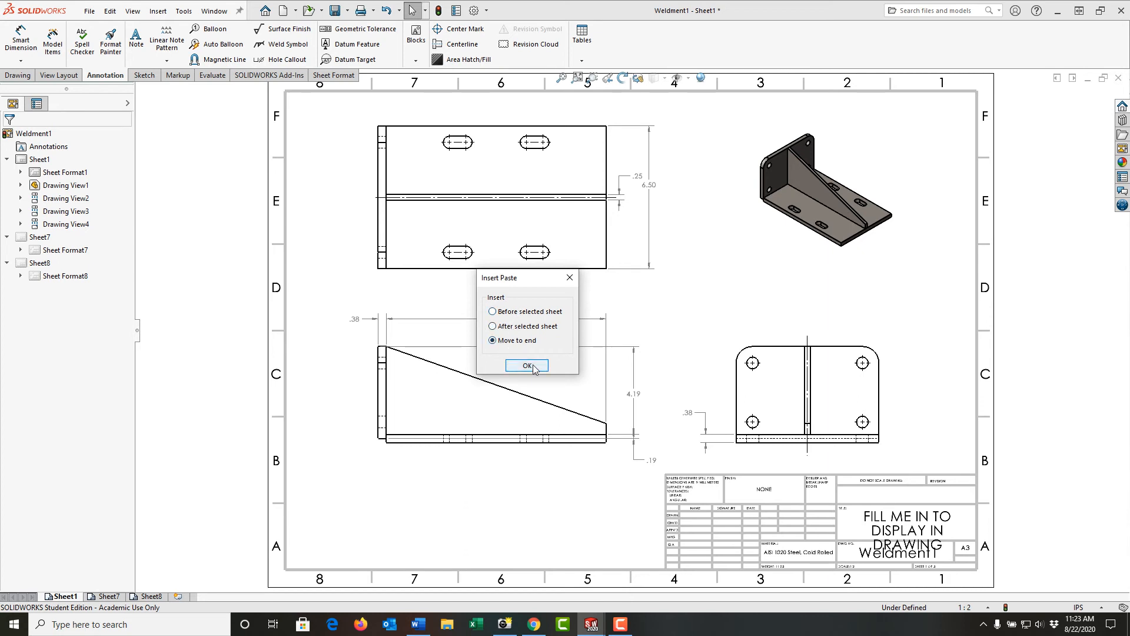
pyautogui.click(527, 366)
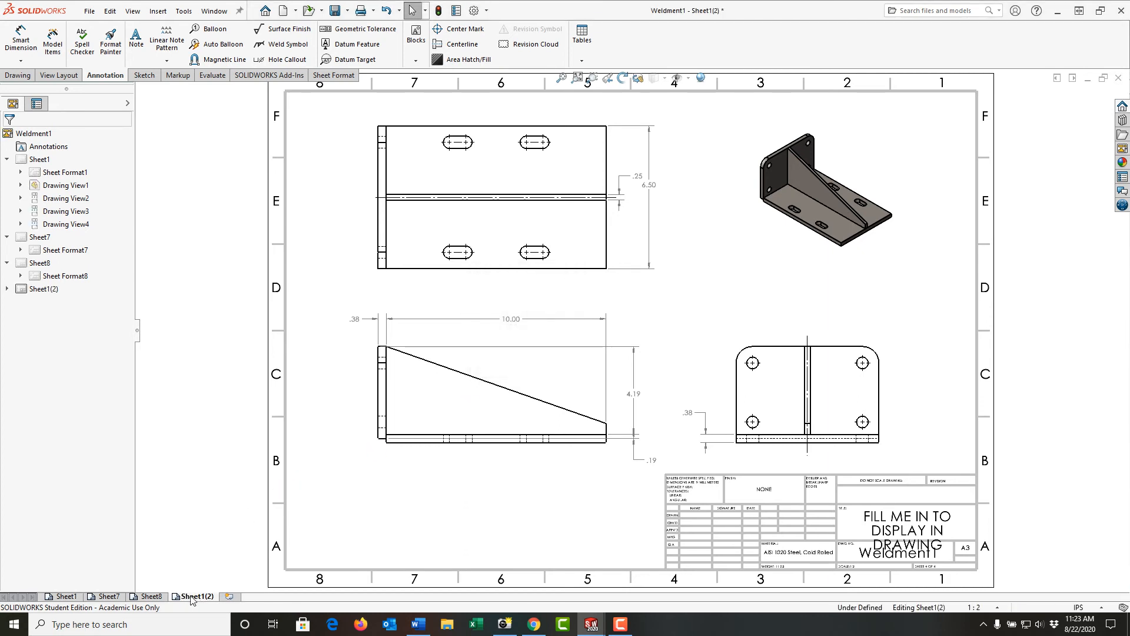
pyautogui.click(42, 289)
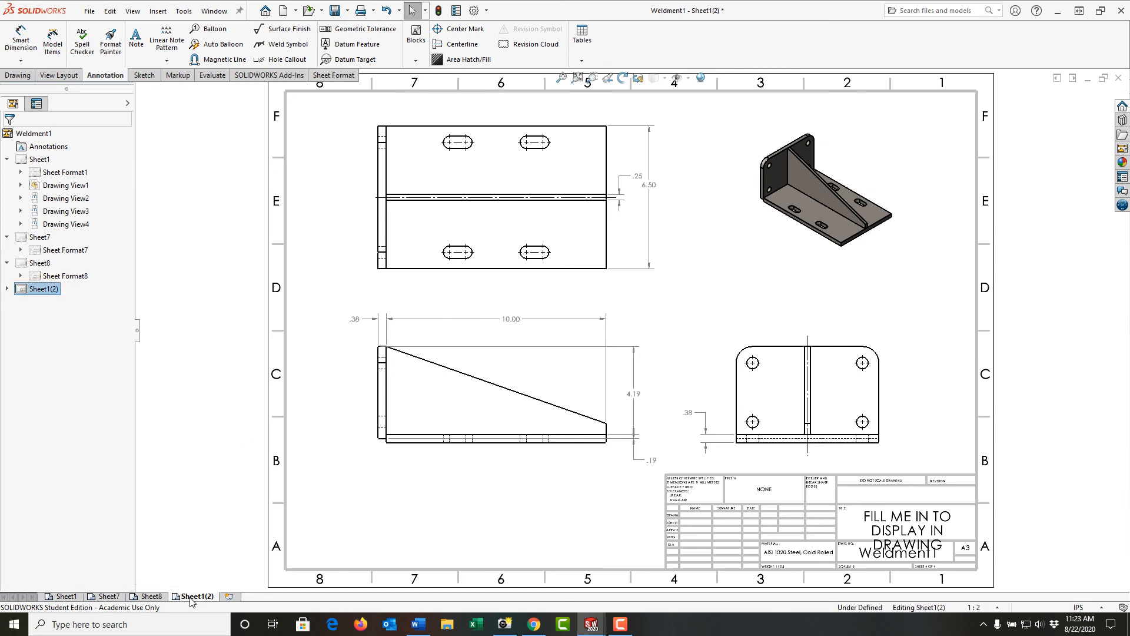